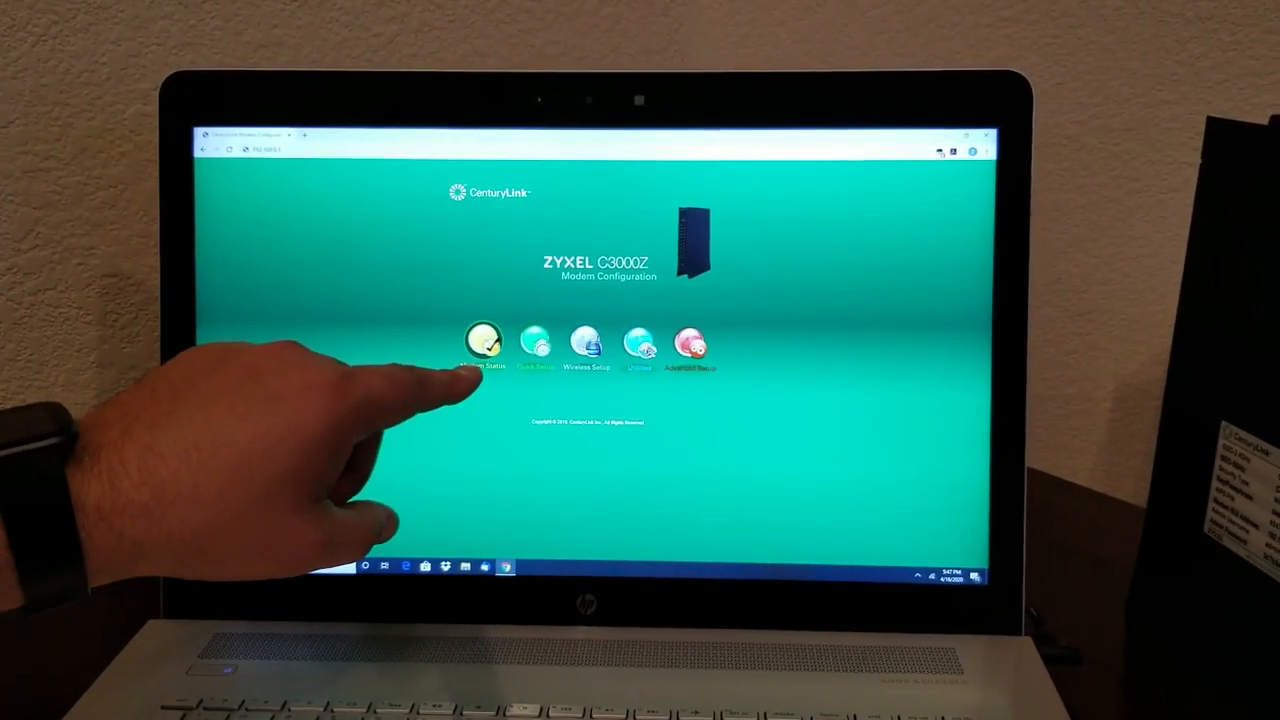
Step: Show the Connection Status page with the modem's connection details
left_click(484, 344)
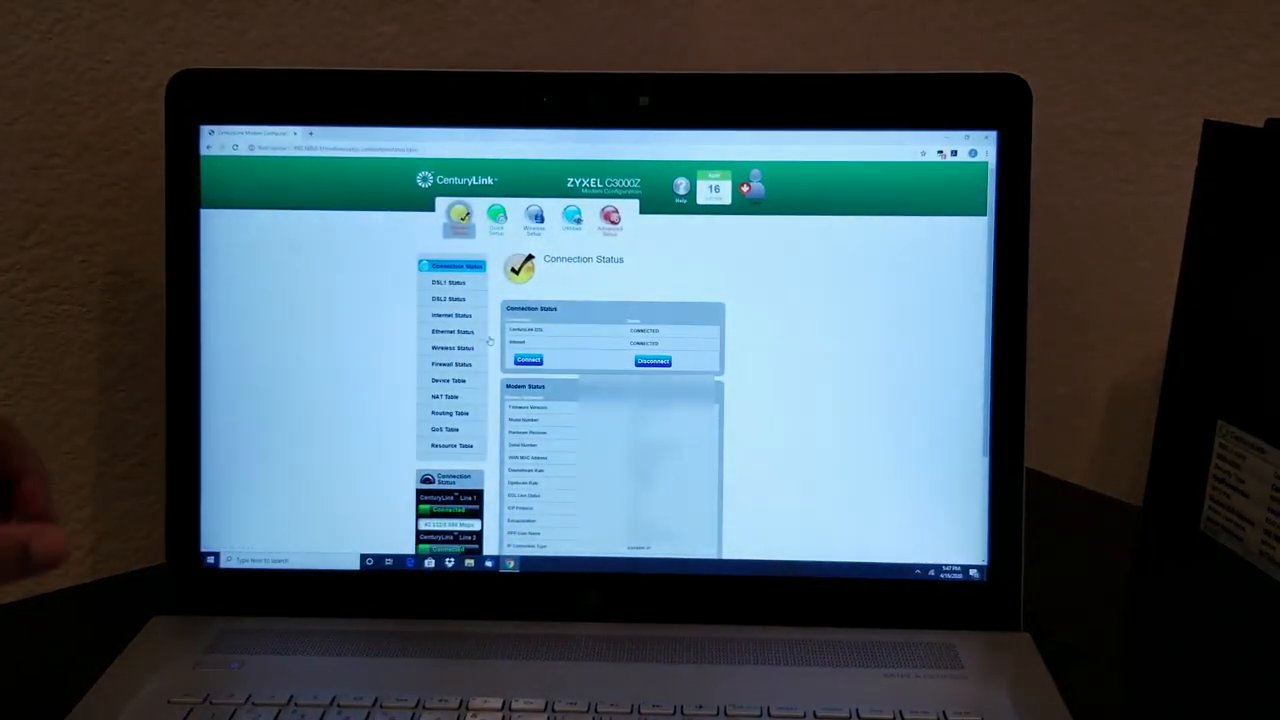